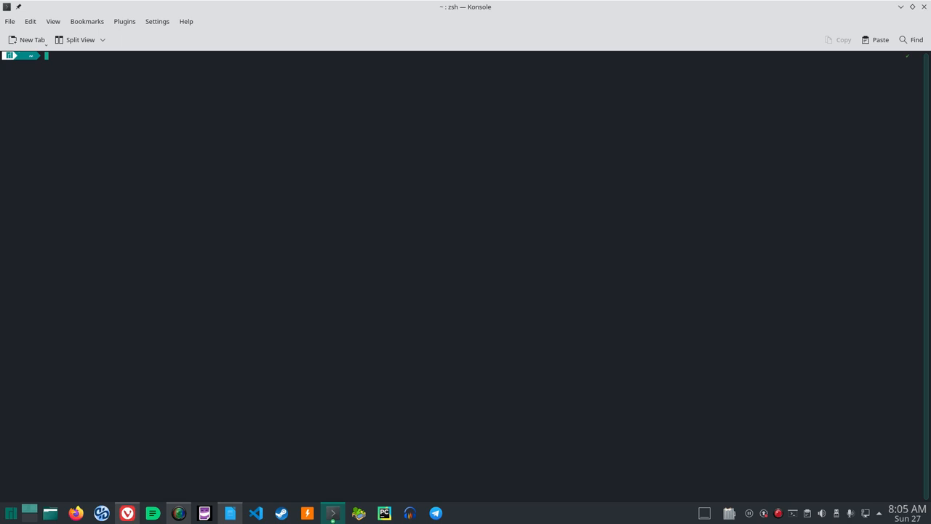
Step: Start vim on a new file named helloworld.py from the zsh prompt
text(vim helloworld.py)
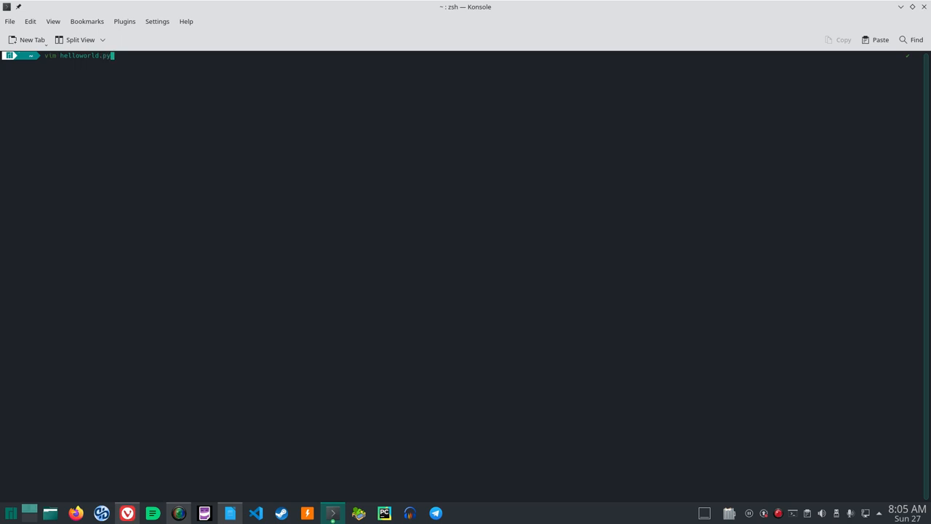
mouse_move(320, 96)
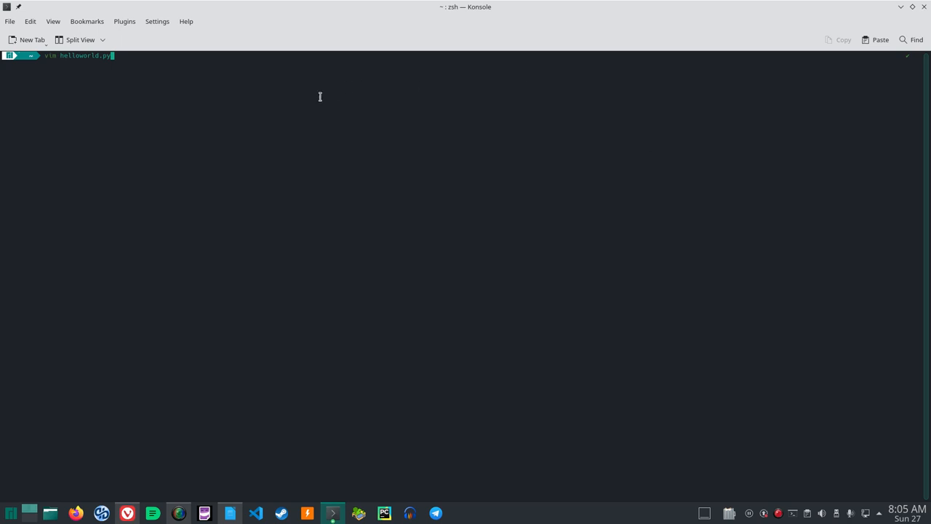
mouse_move(106, 64)
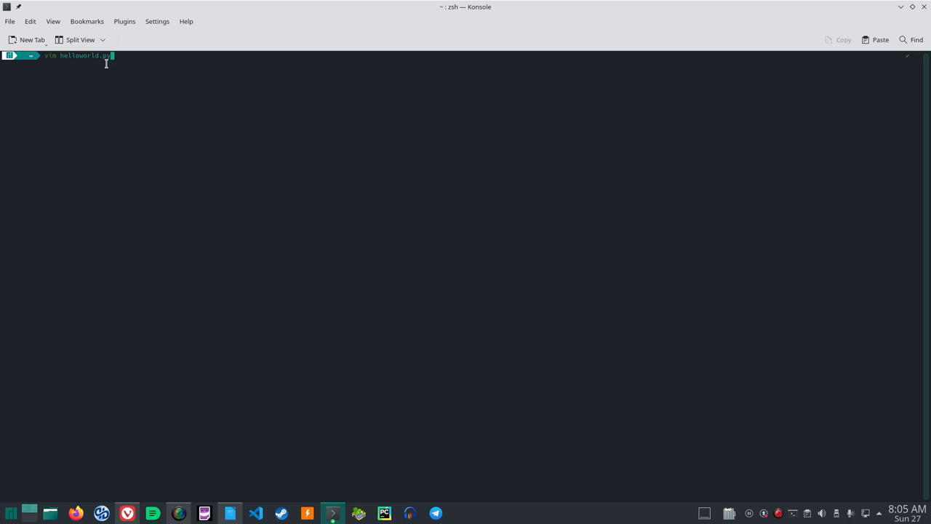
mouse_move(163, 146)
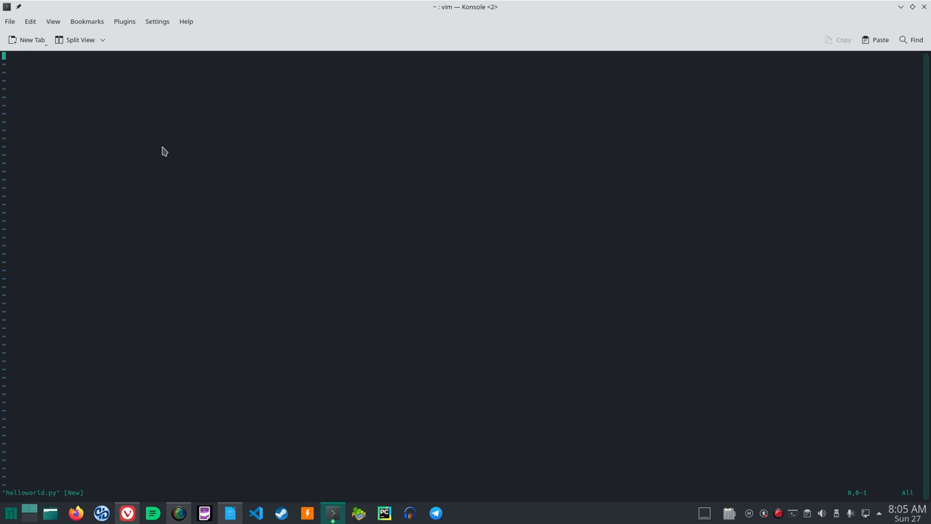
Step: Write the line print('Hello World!') in insert mode, then save the file and quit vim with :wq
key(i)
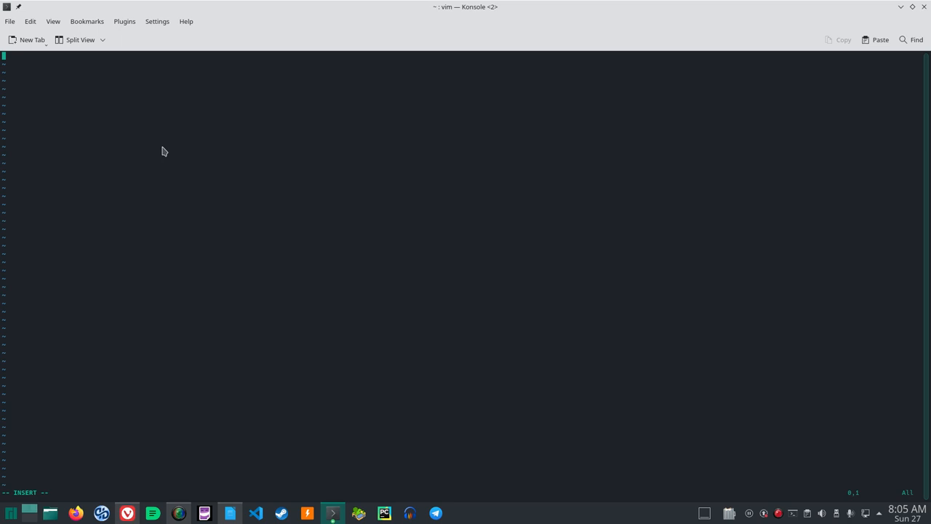
text(print)
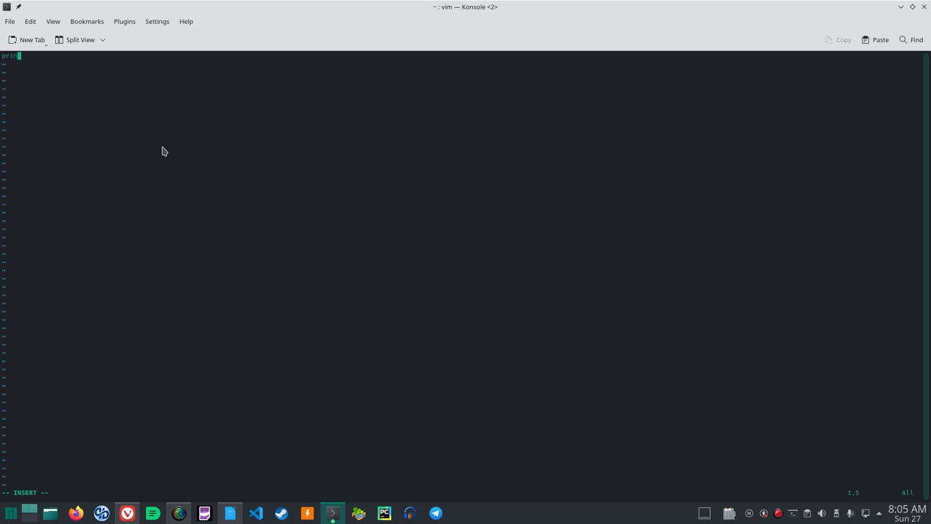
text(t)
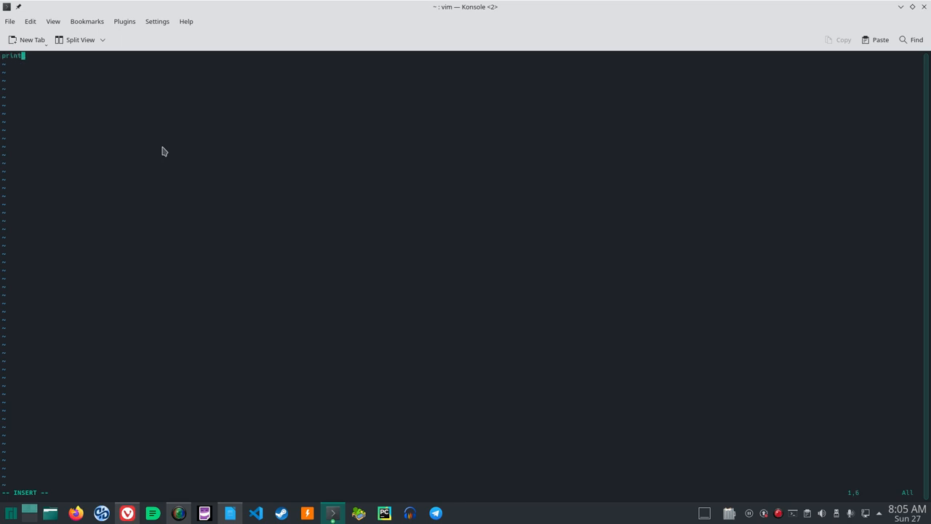
text(()
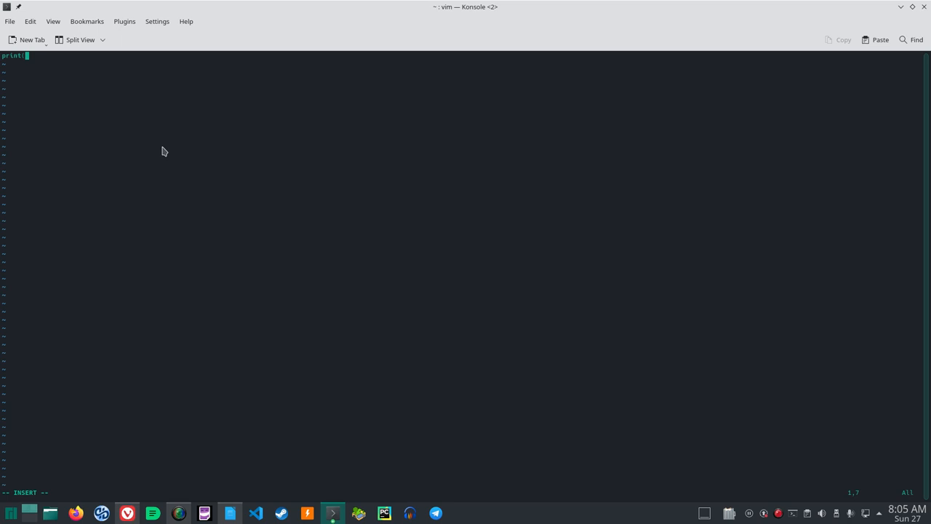
text(()
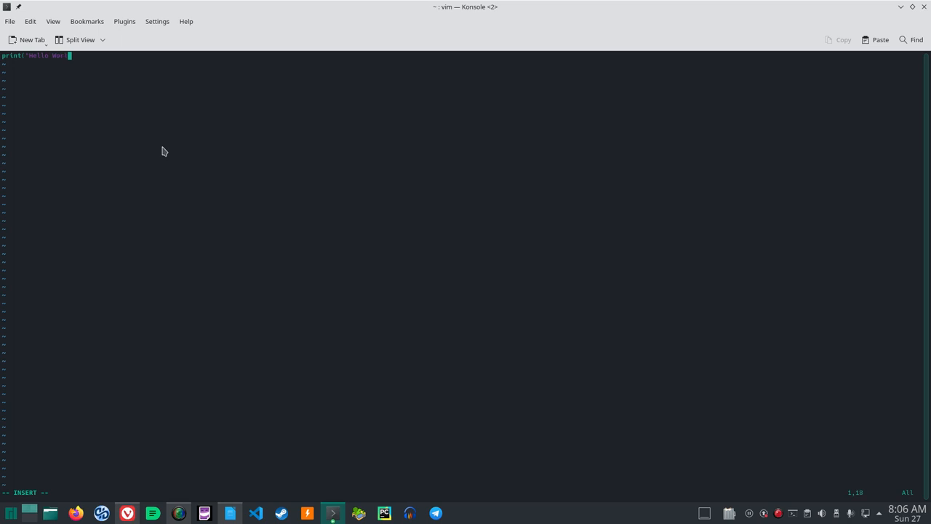
text(d)
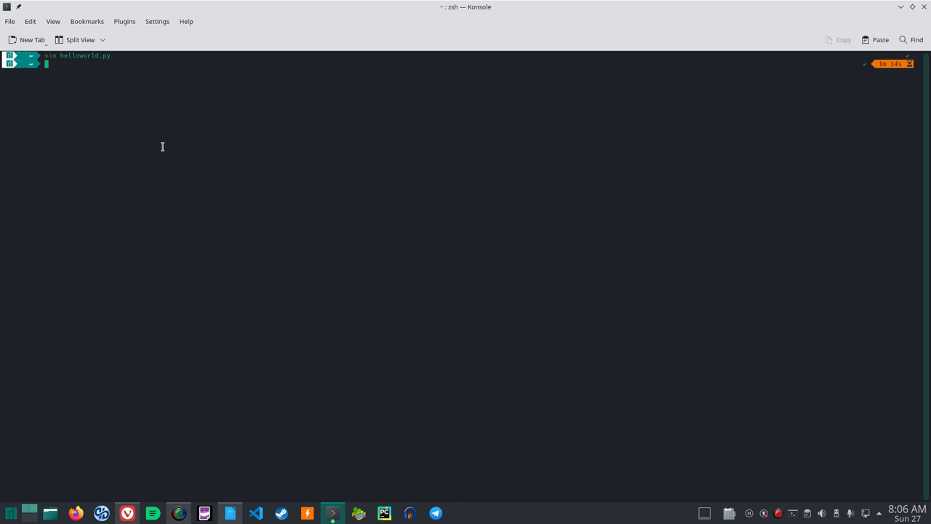
Step: Run python helloworld.py so Hello World! prints above a fresh prompt
text(python helloworld.py)
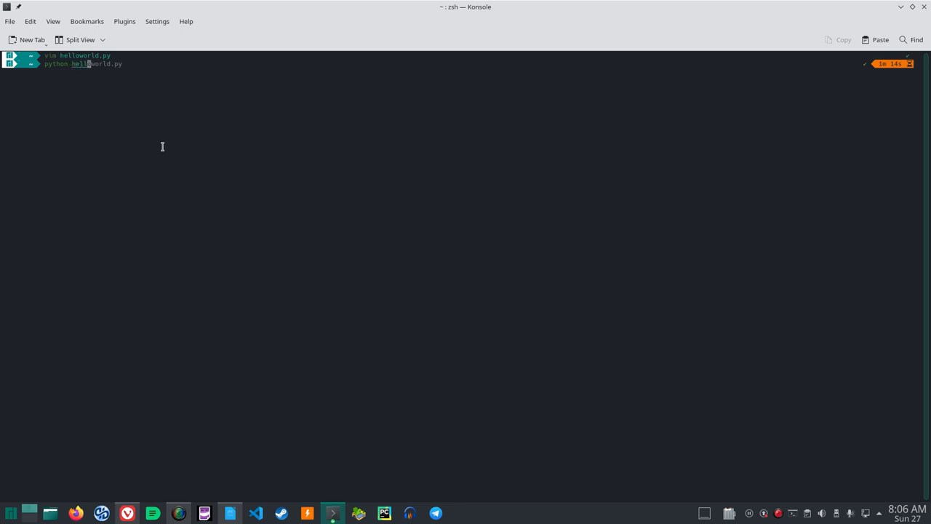
double_click(88, 64)
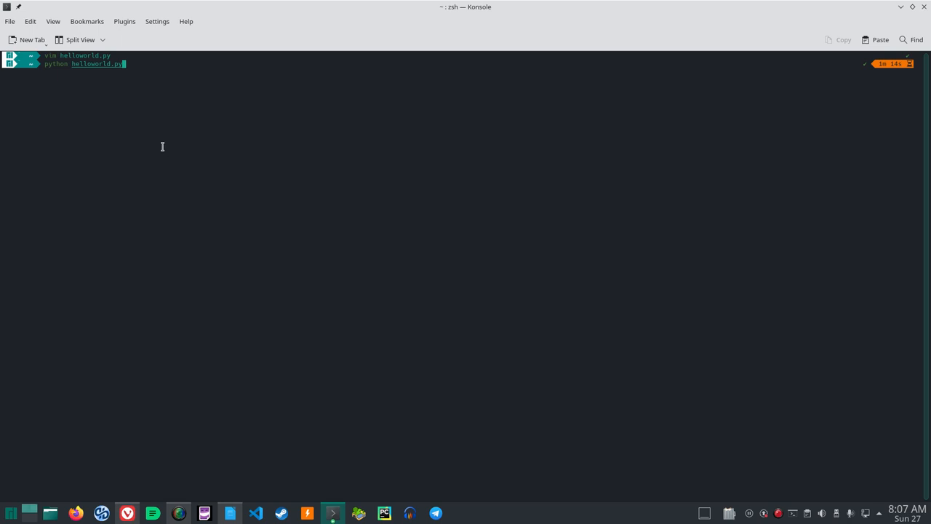
key(Return)
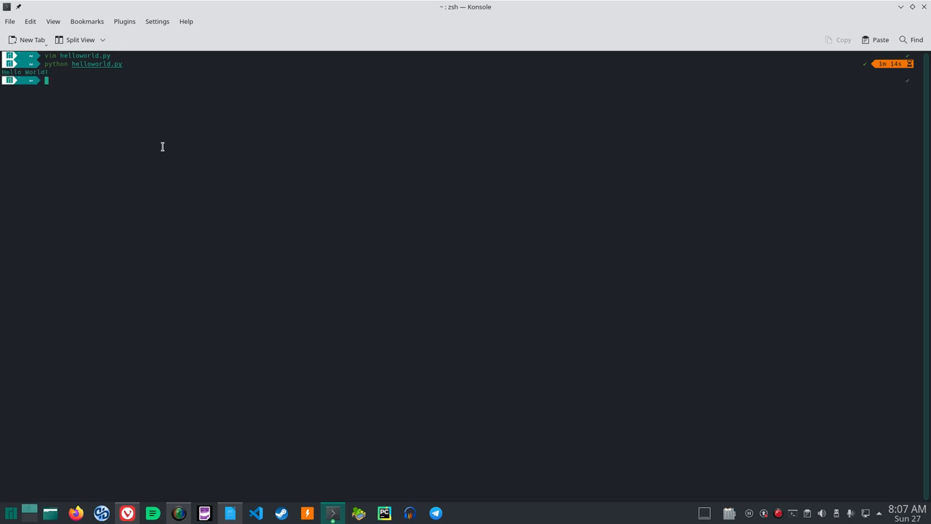
mouse_move(191, 164)
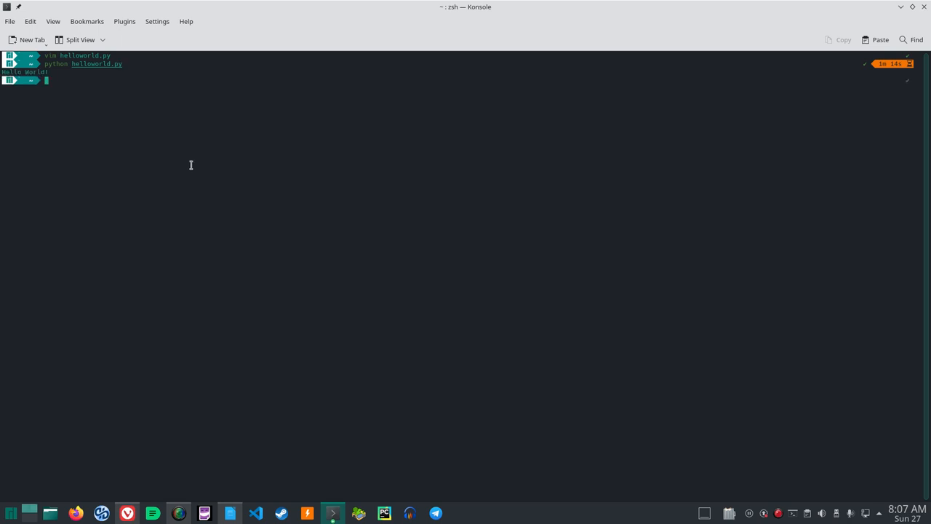
mouse_move(199, 497)
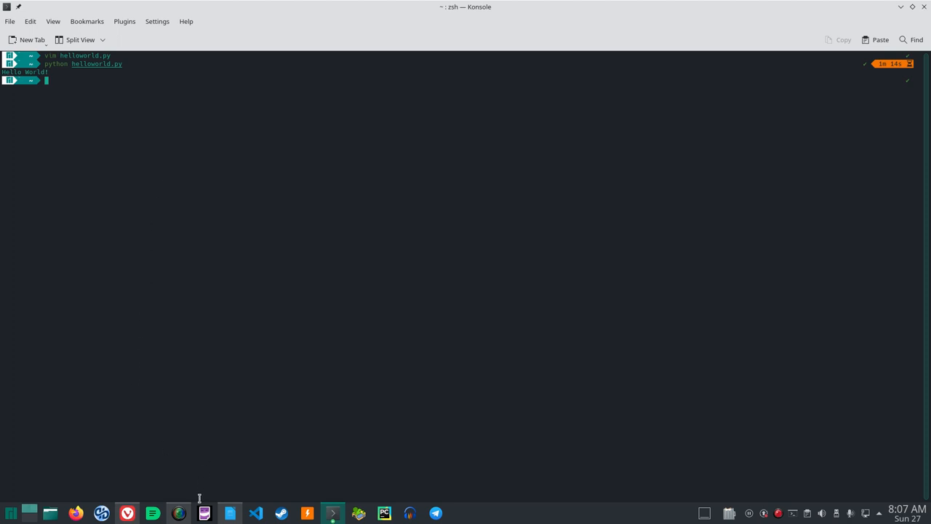
mouse_move(178, 512)
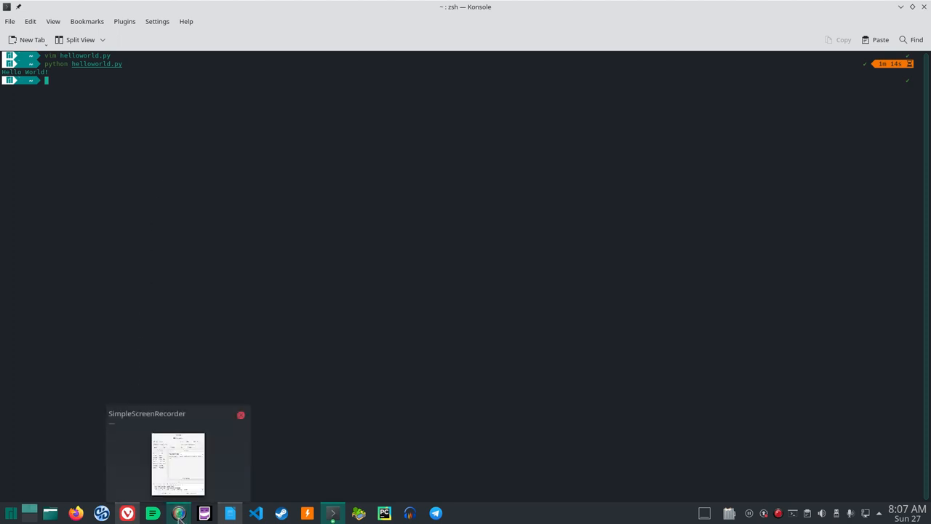